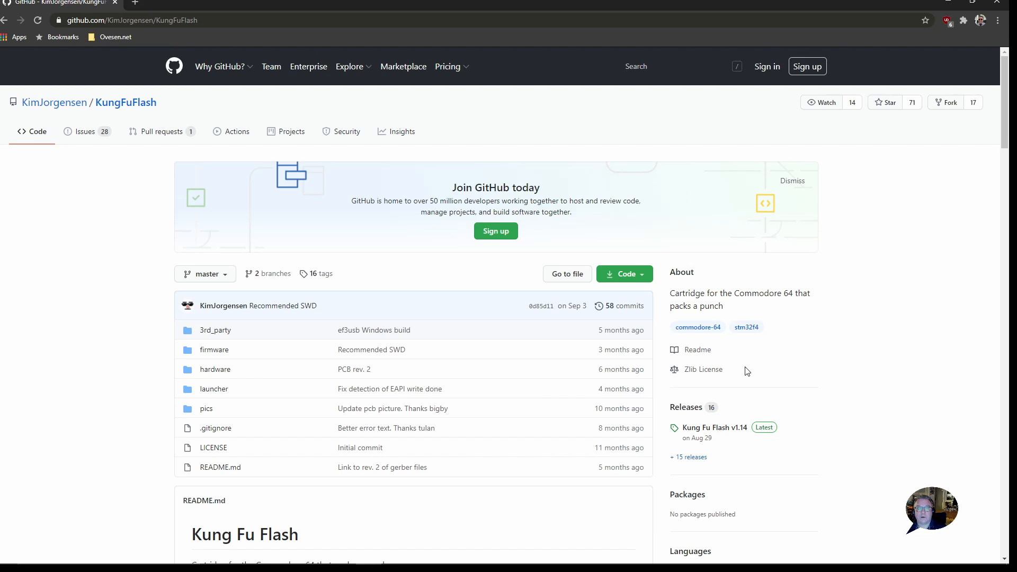
pyautogui.moveTo(628, 350)
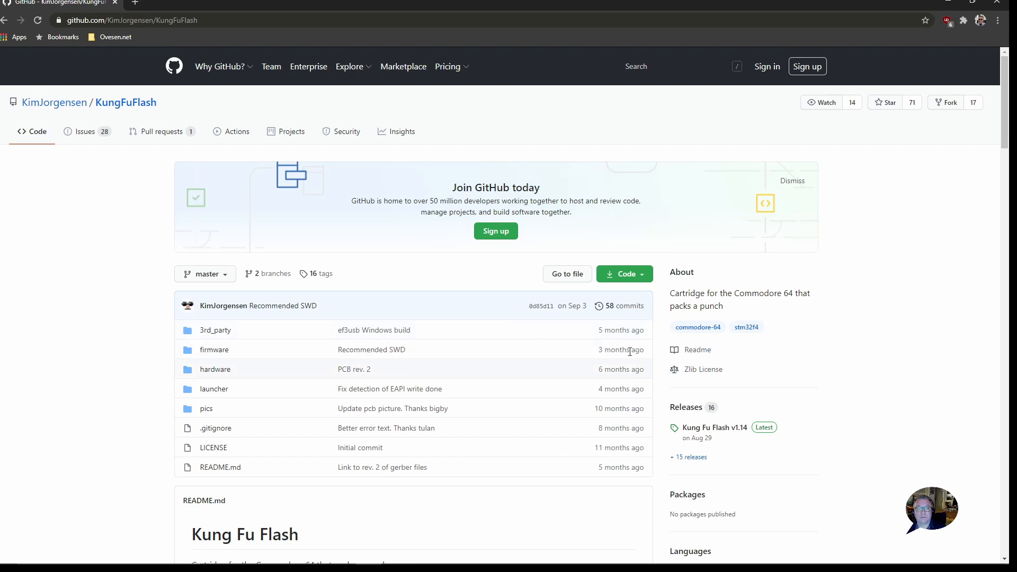
pyautogui.moveTo(633, 214)
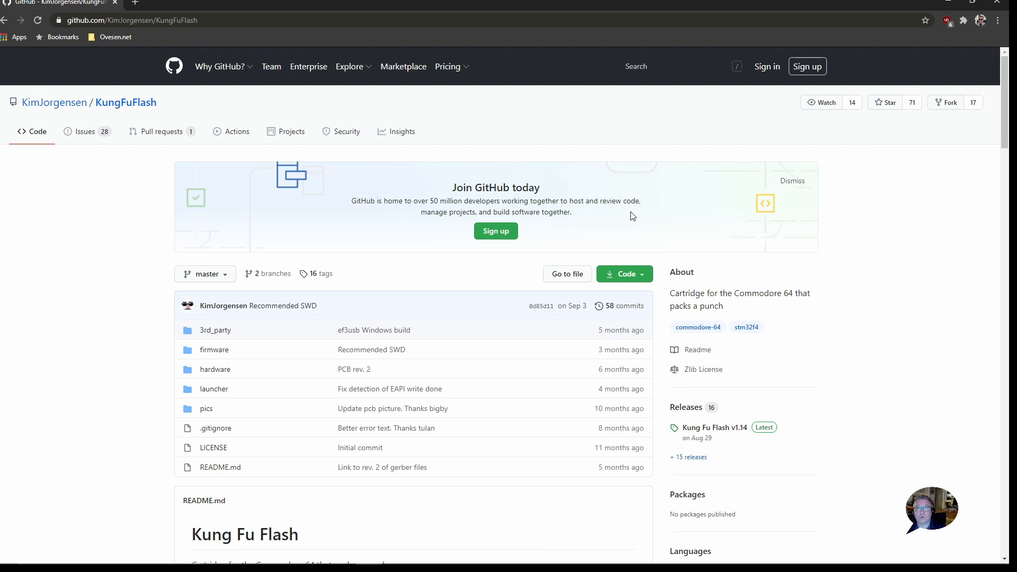
pyautogui.moveTo(623, 213)
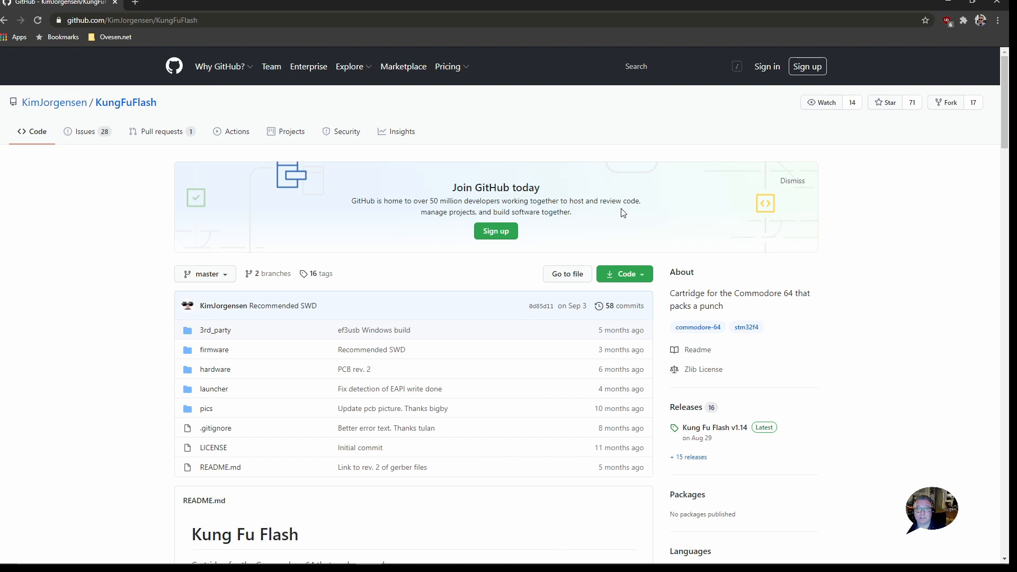
pyautogui.moveTo(613, 315)
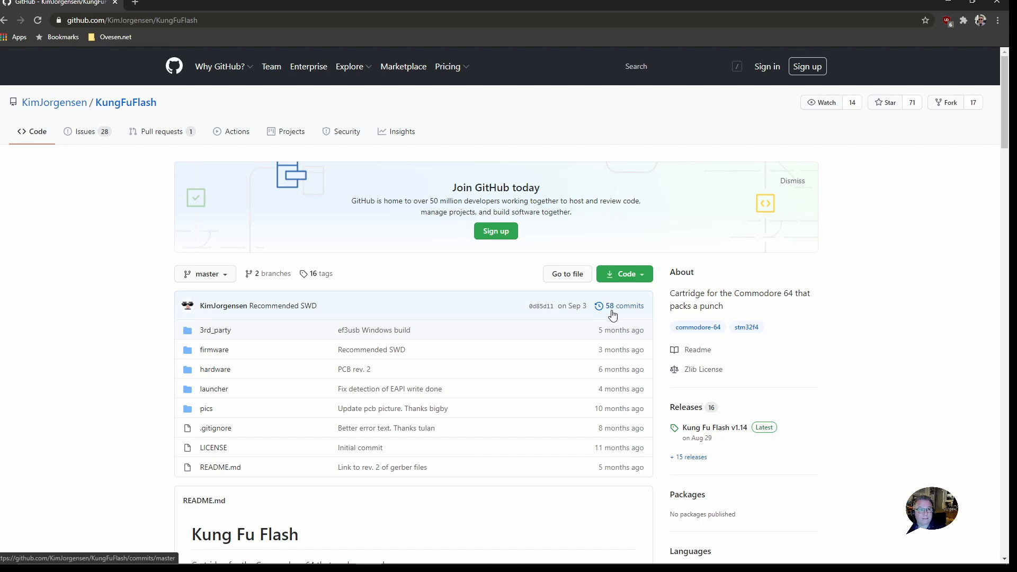
# Scroll the repository page down to the README's Kung Fu Flash launcher screenshot and description.
pyautogui.scroll(-3)
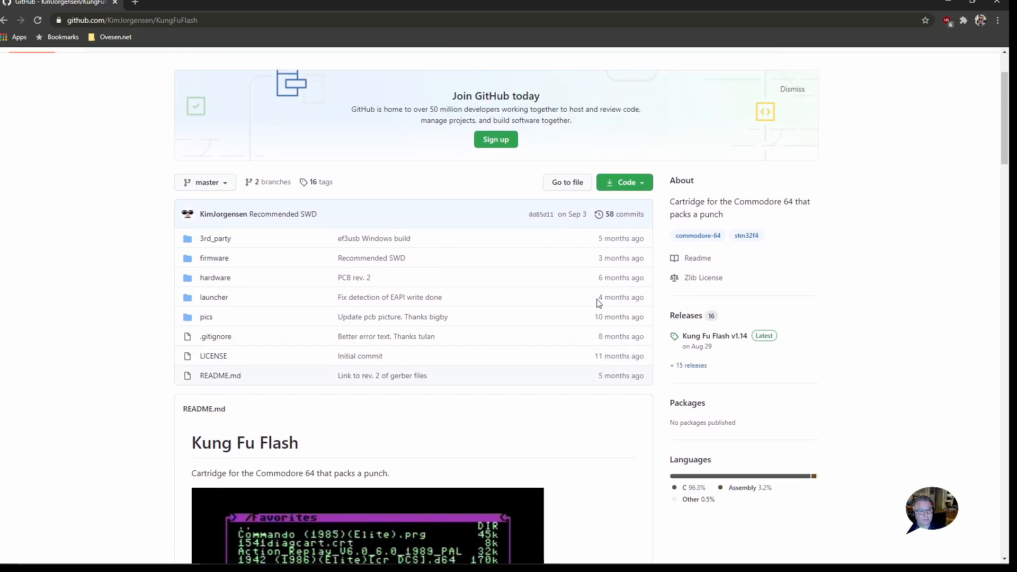
pyautogui.scroll(-3)
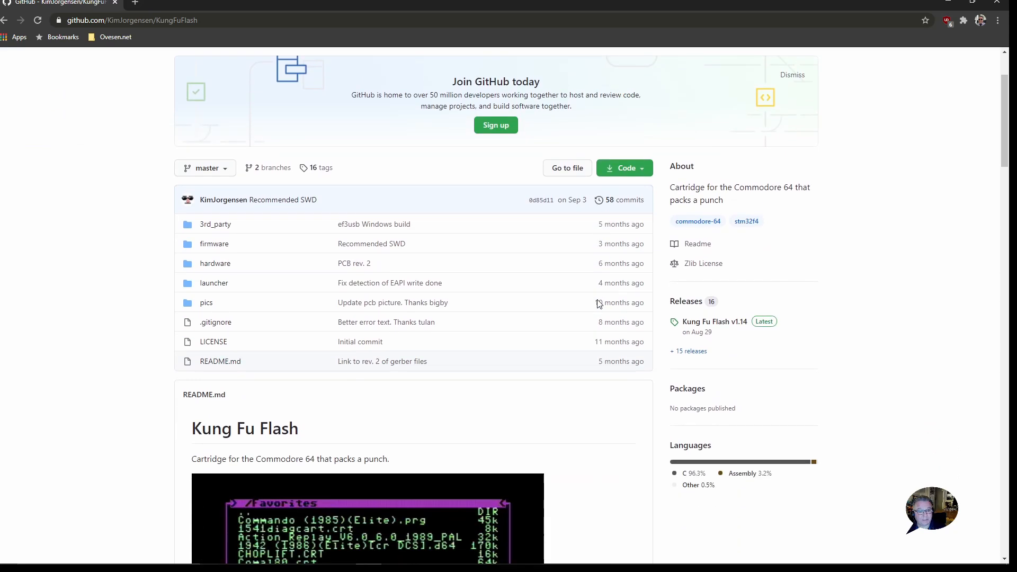
pyautogui.scroll(-3)
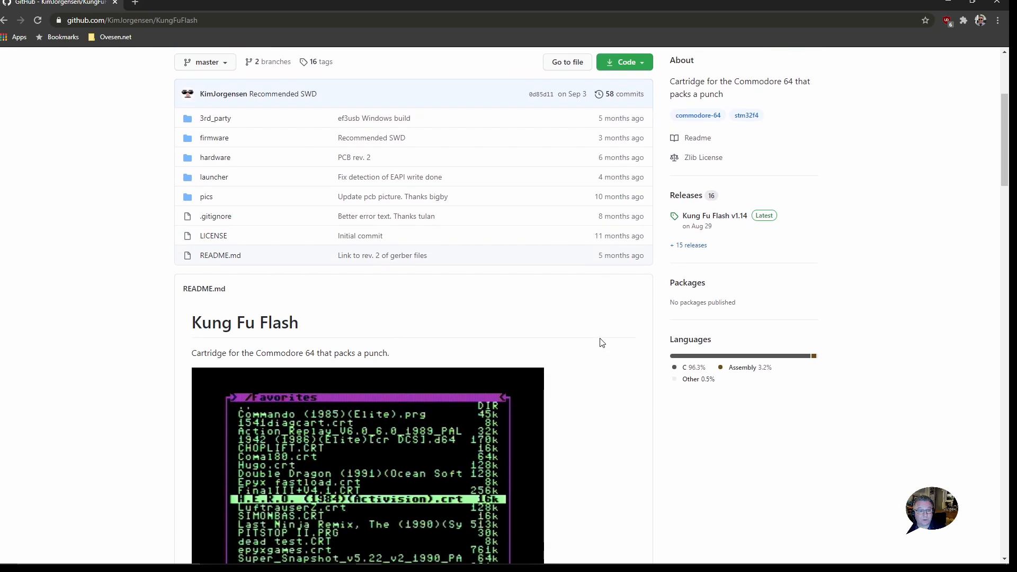
pyautogui.scroll(-3)
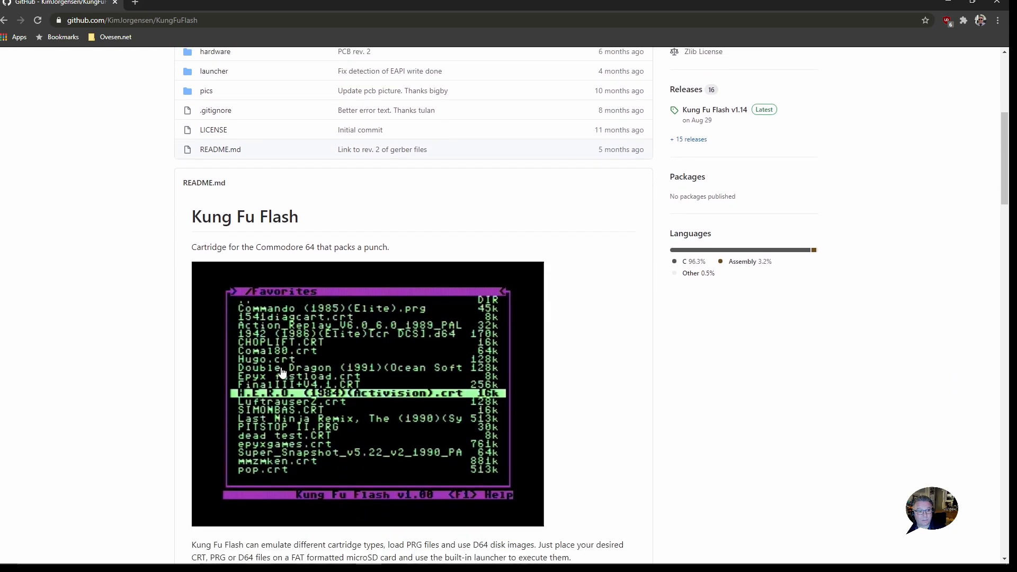
pyautogui.moveTo(485, 358)
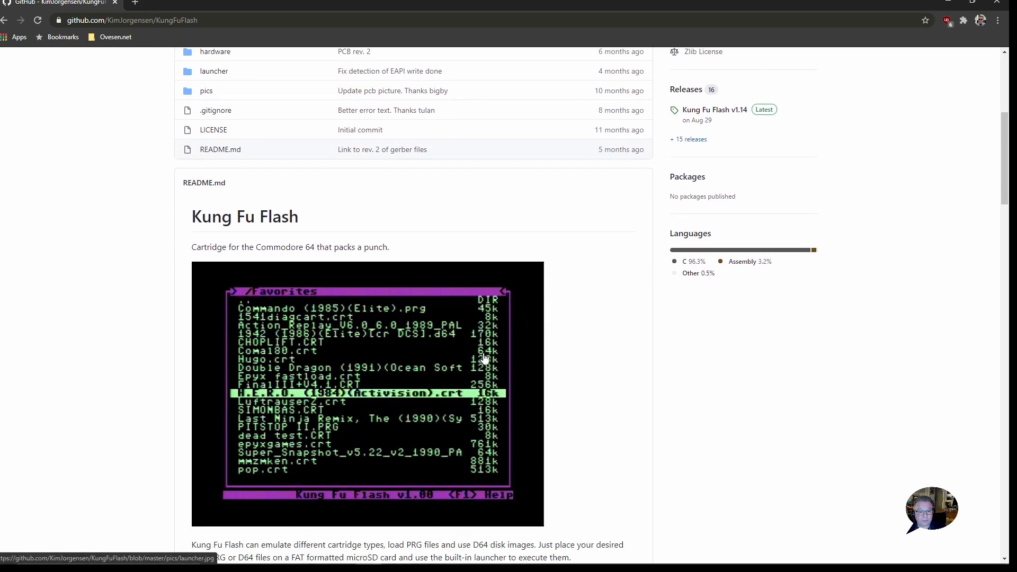
pyautogui.moveTo(584, 335)
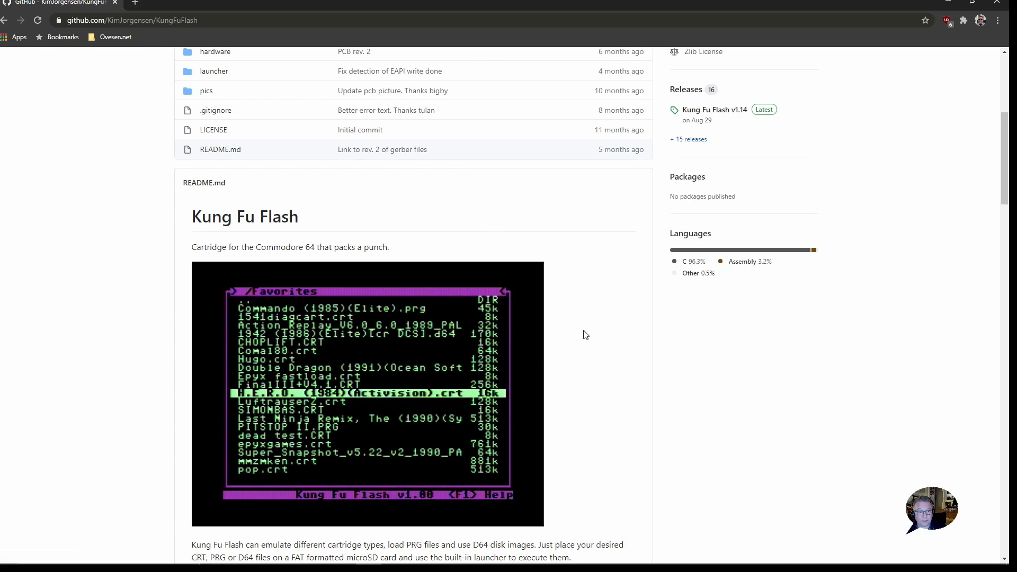
pyautogui.moveTo(593, 311)
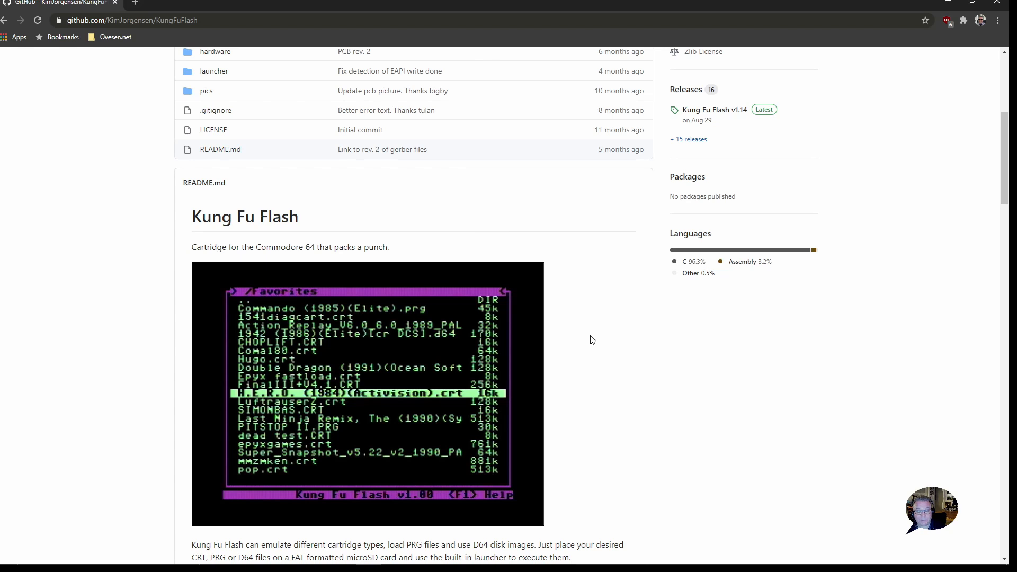
pyautogui.scroll(-3)
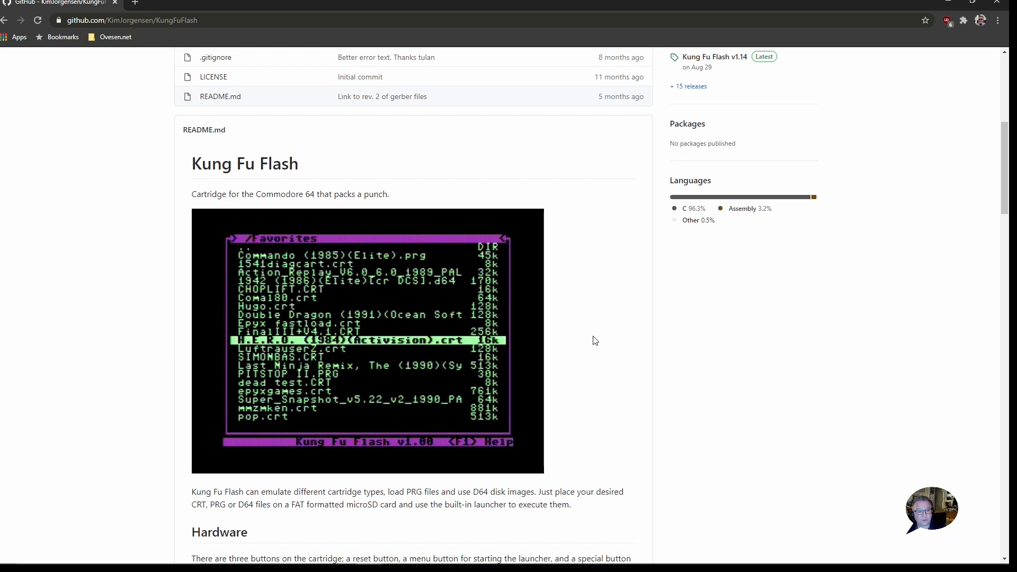
pyautogui.moveTo(288, 364)
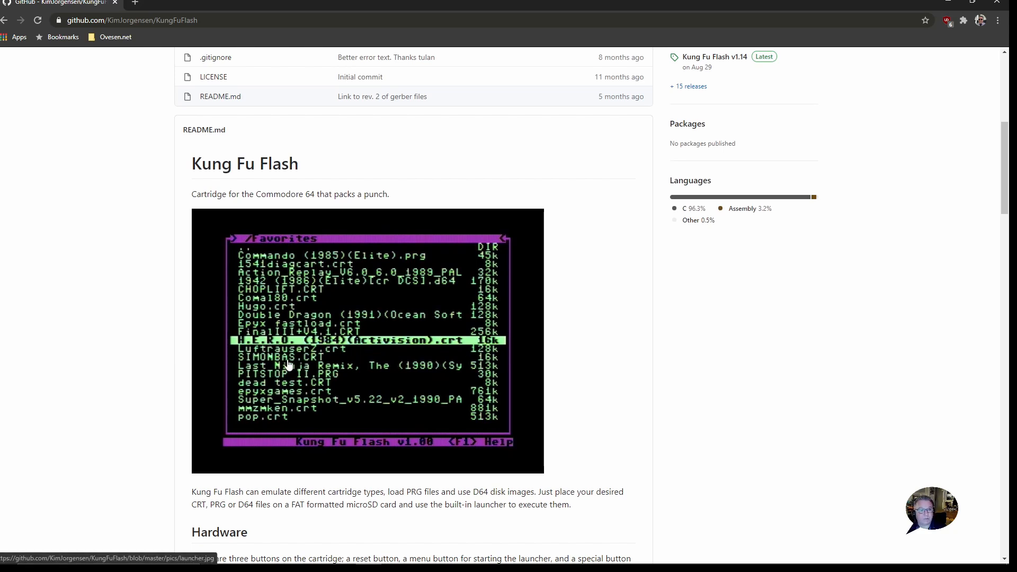
pyautogui.moveTo(329, 363)
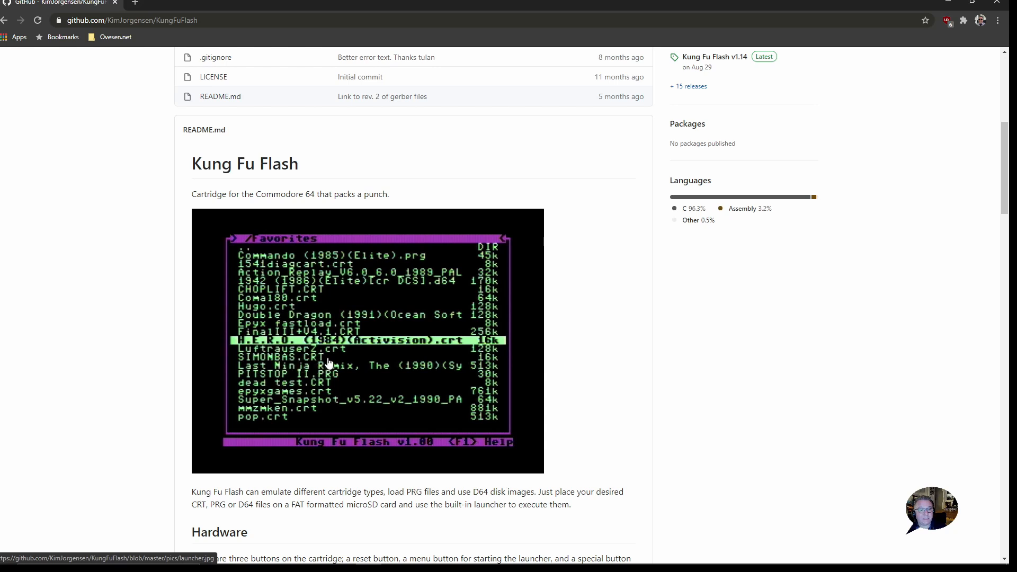
pyautogui.moveTo(420, 381)
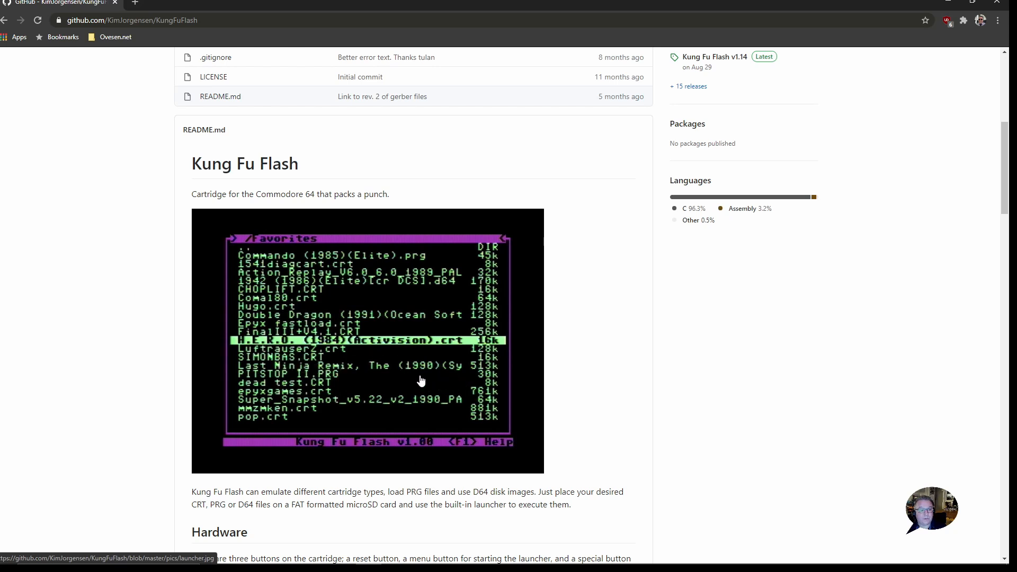
pyautogui.moveTo(616, 385)
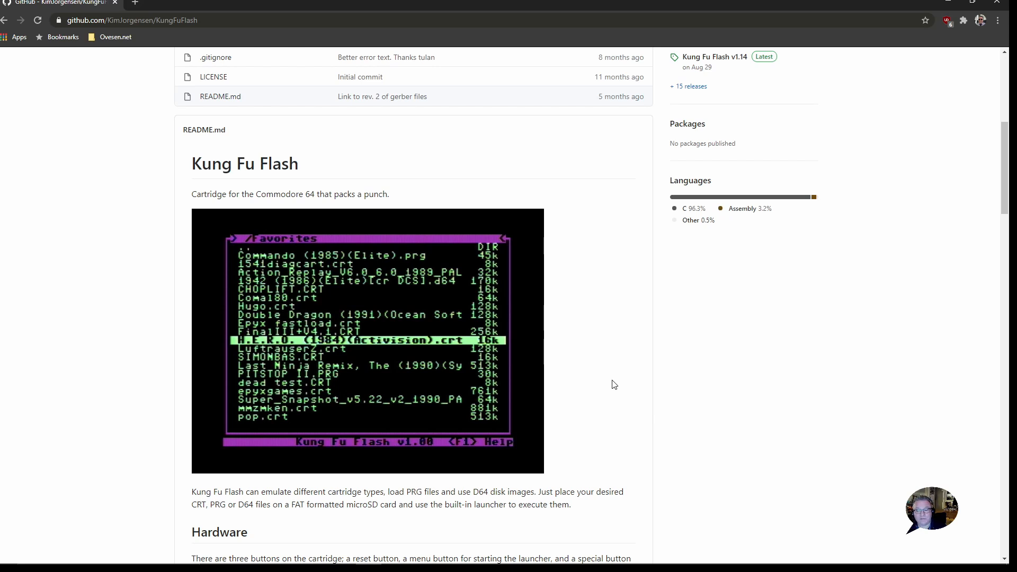
pyautogui.moveTo(607, 383)
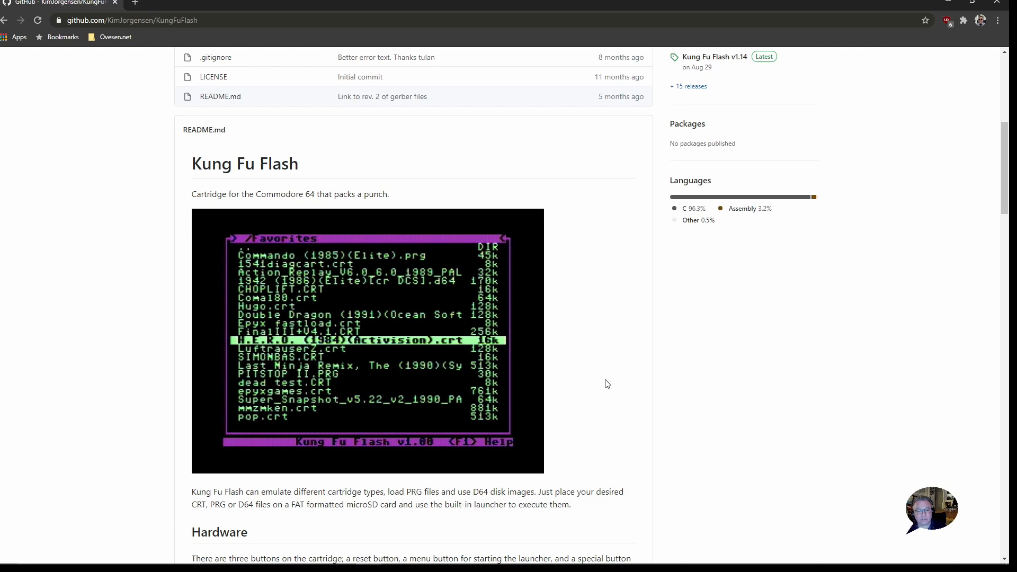
pyautogui.scroll(-3)
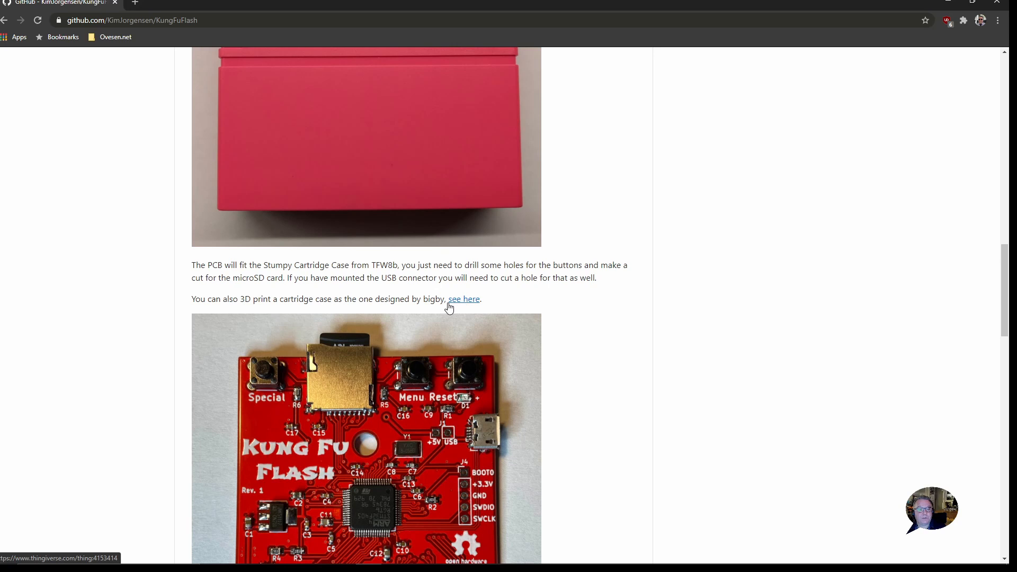
pyautogui.scroll(-3)
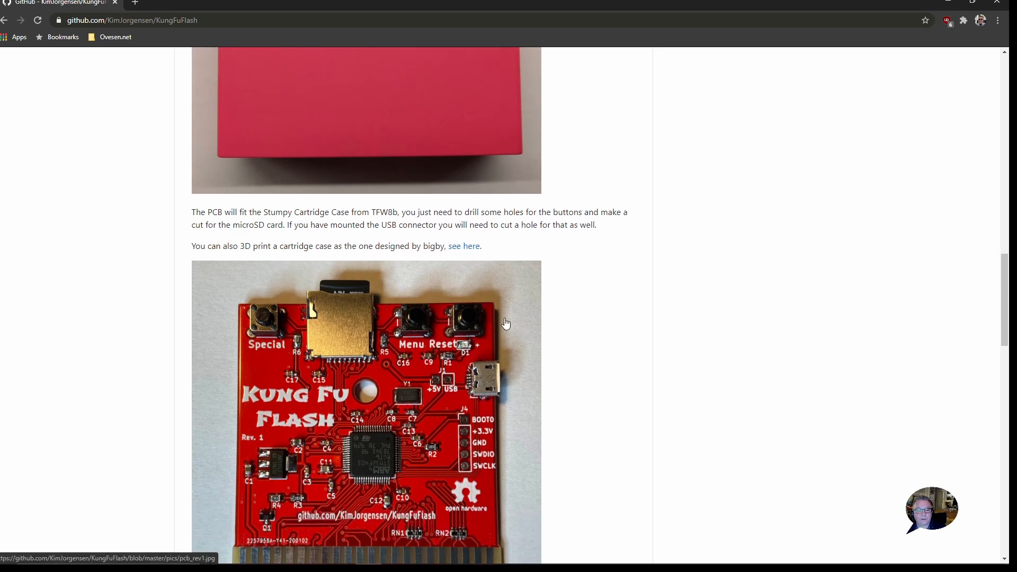
pyautogui.scroll(-3)
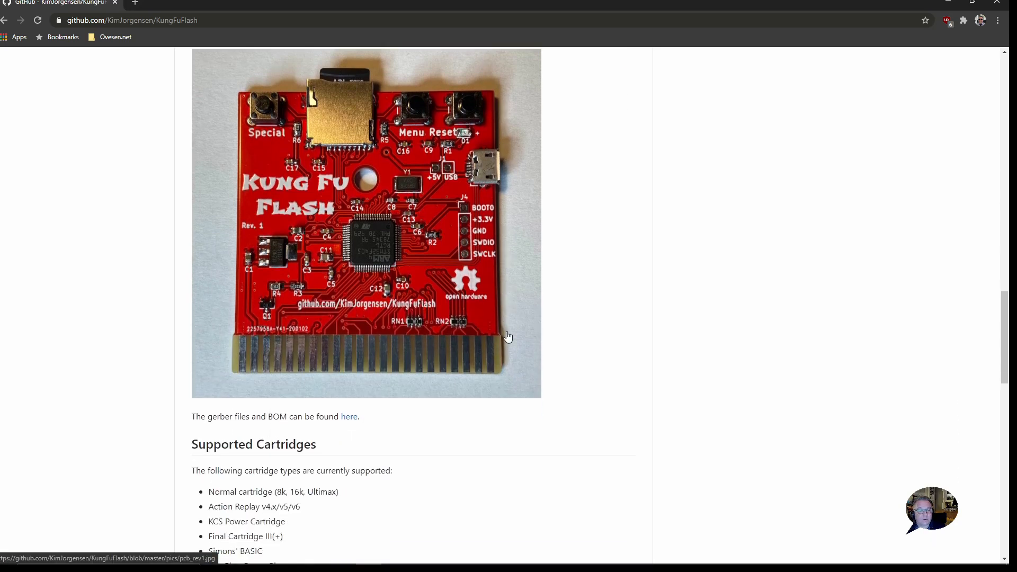
pyautogui.scroll(-3)
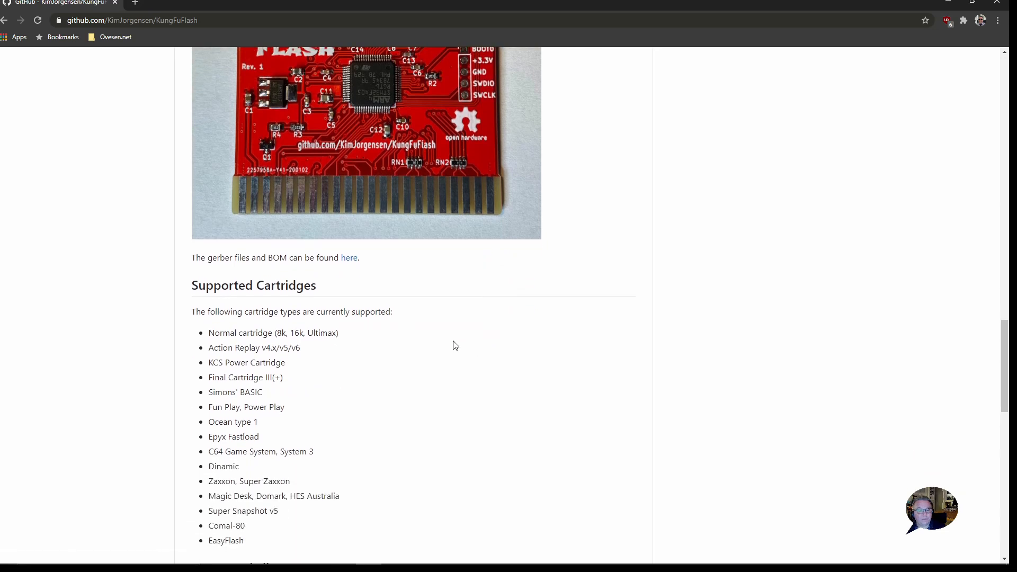
pyautogui.moveTo(350, 258)
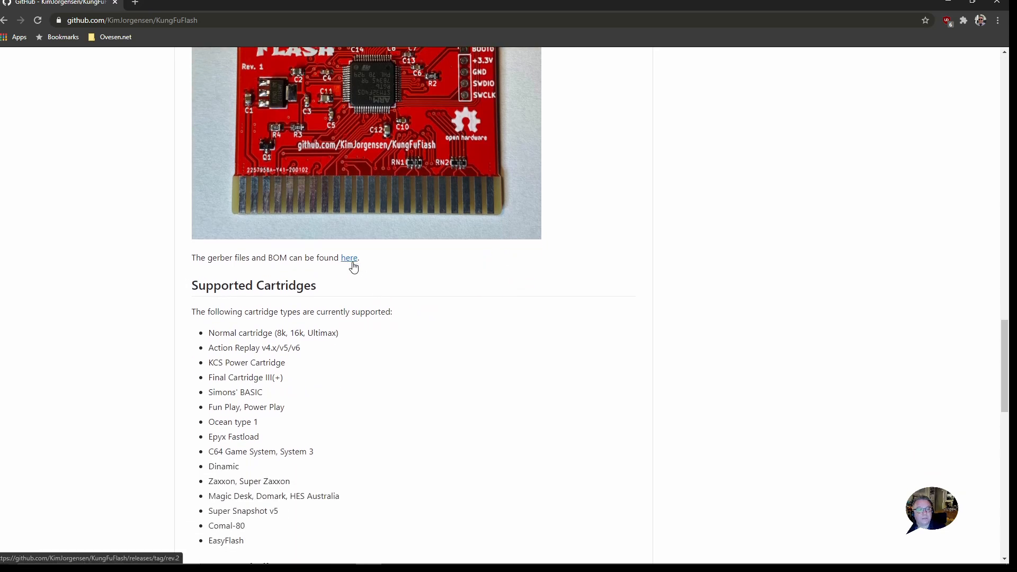
pyautogui.scroll(-3)
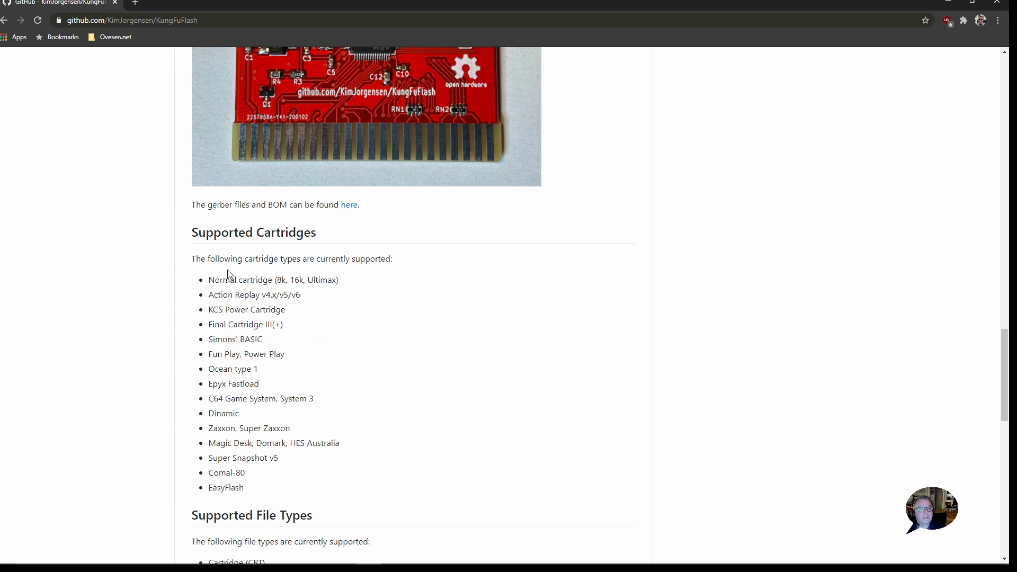
pyautogui.moveTo(382, 292)
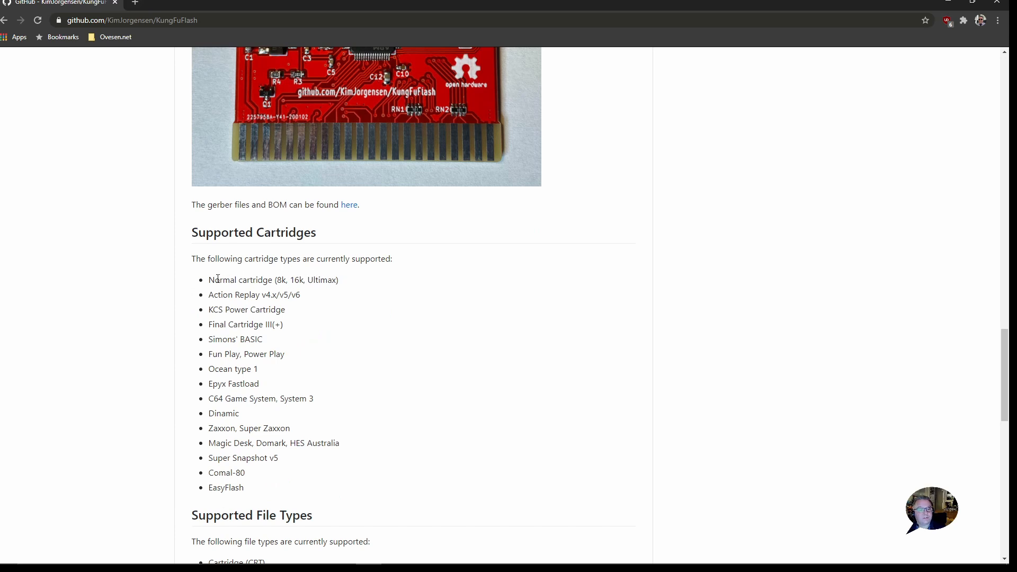
pyautogui.scroll(-3)
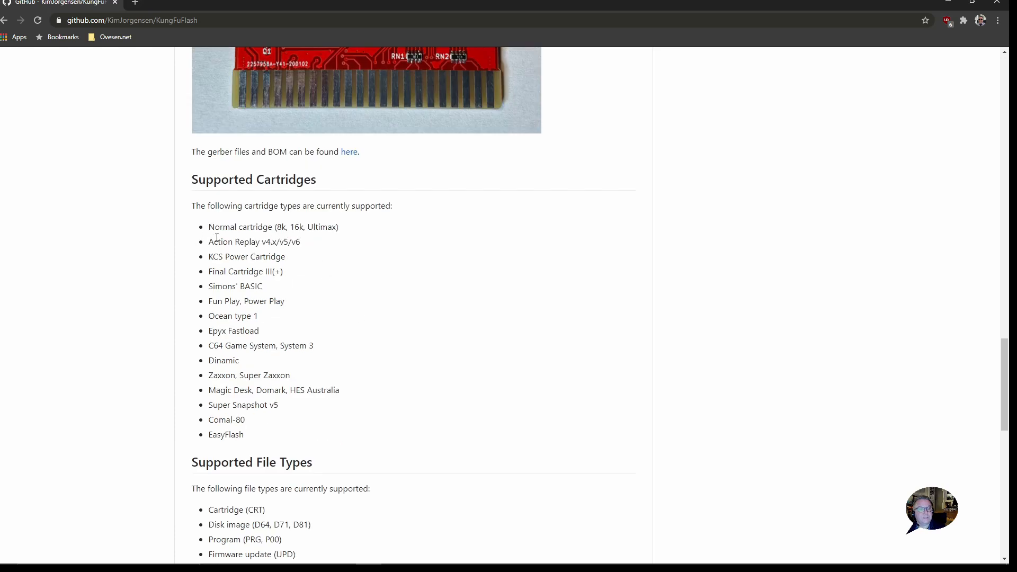
pyautogui.moveTo(223, 266)
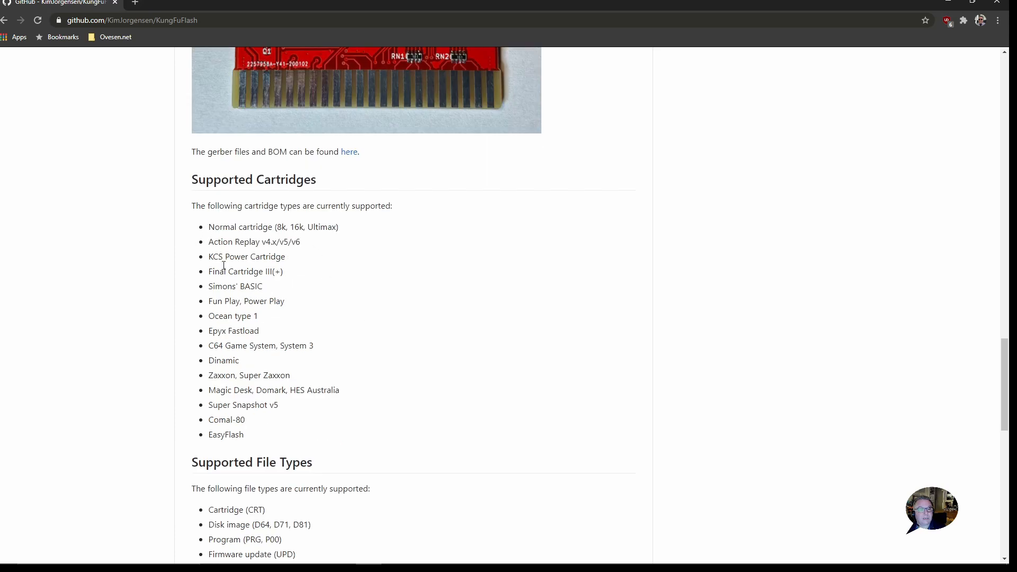
pyautogui.moveTo(206, 337)
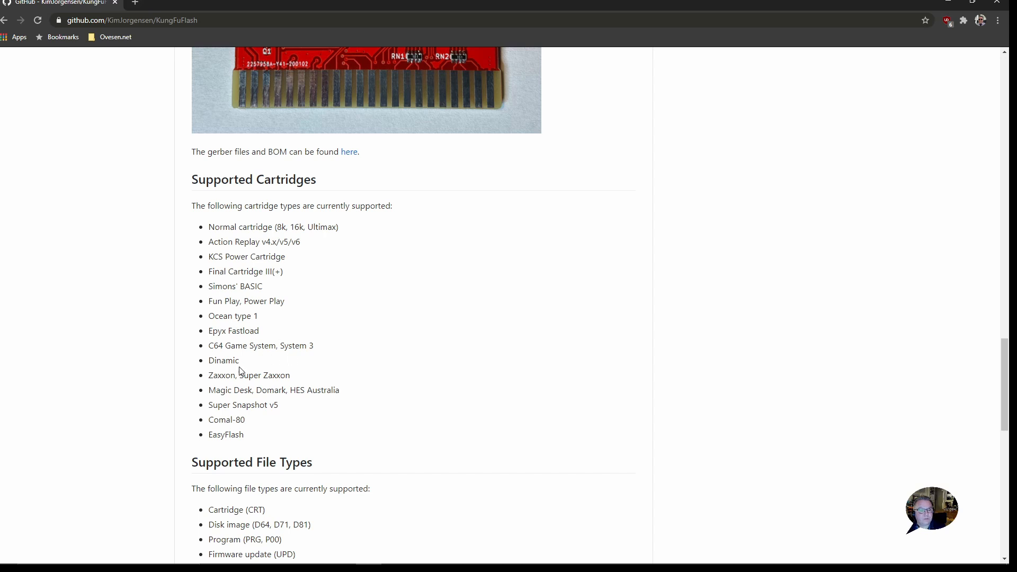
pyautogui.doubleClick(263, 375)
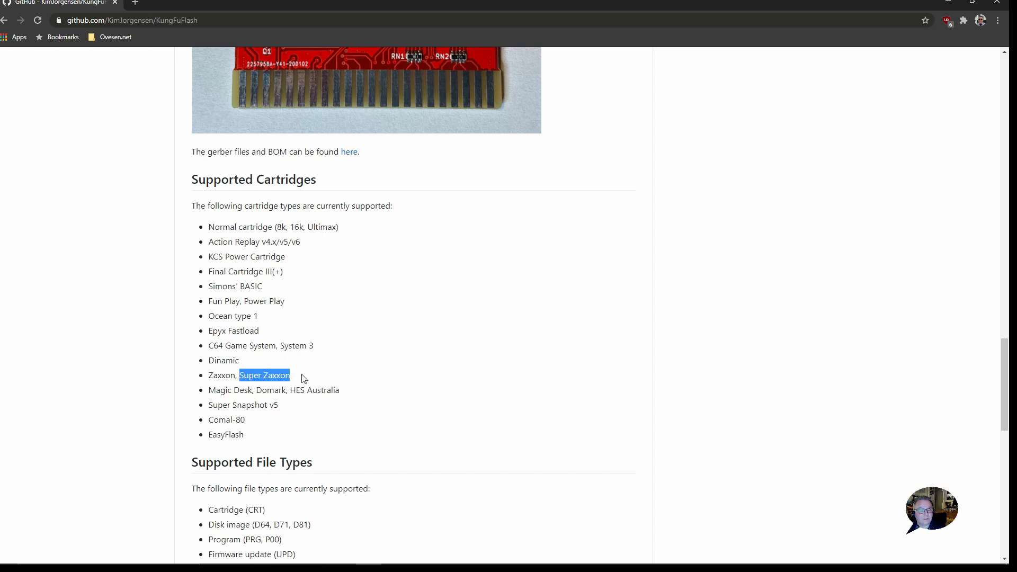
pyautogui.moveTo(405, 370)
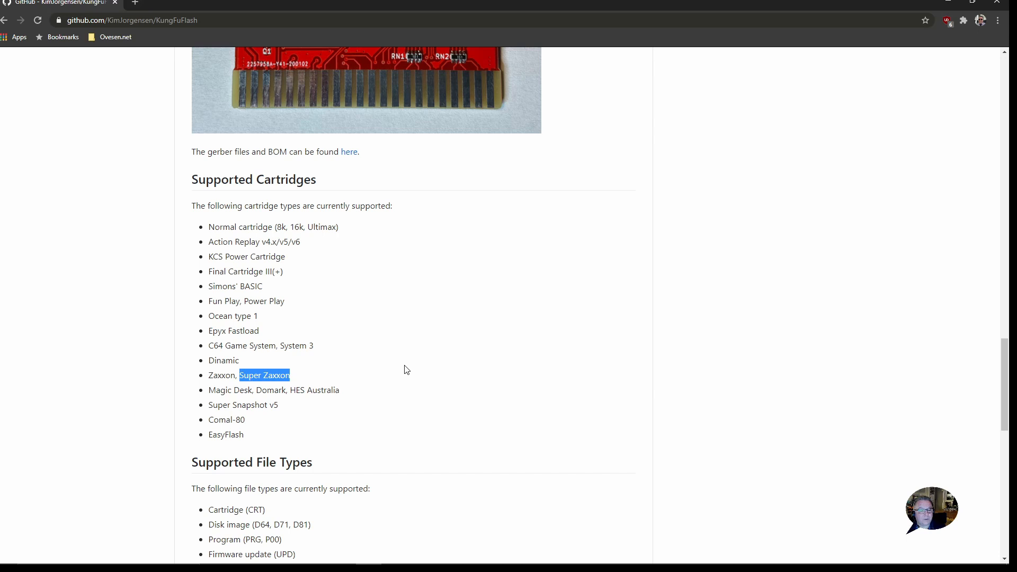
pyautogui.scroll(-3)
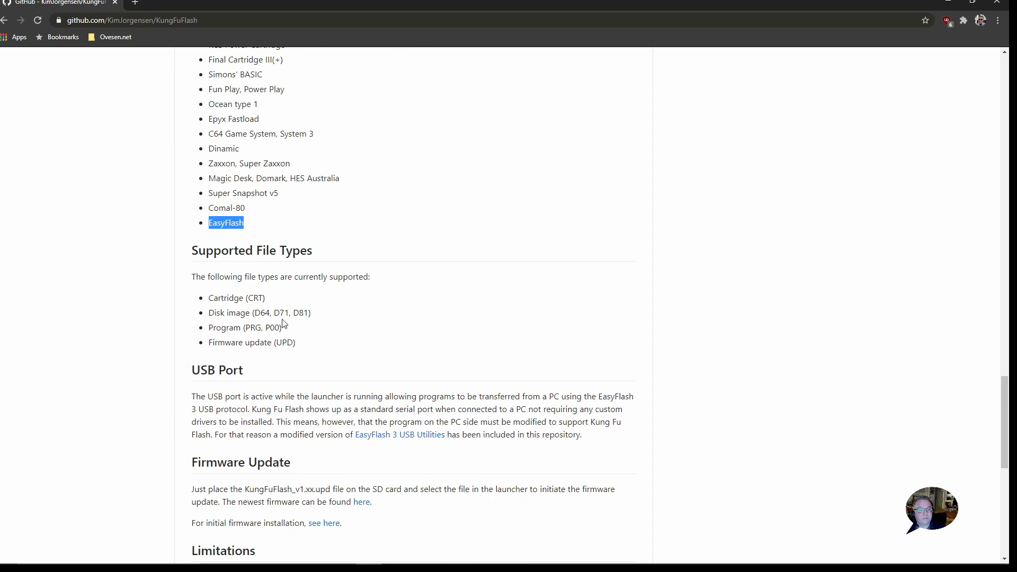
pyautogui.moveTo(277, 328)
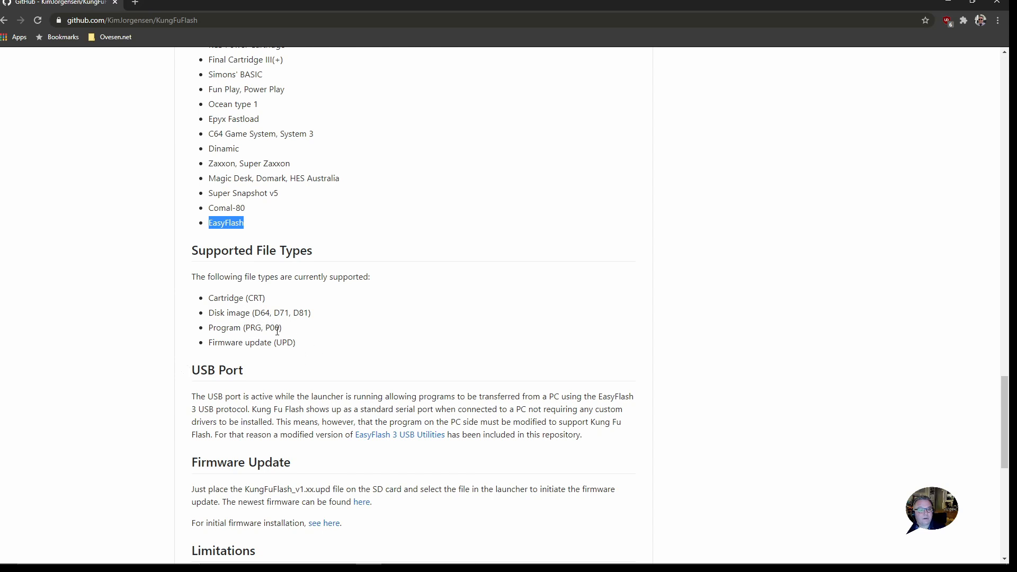
pyautogui.scroll(-3)
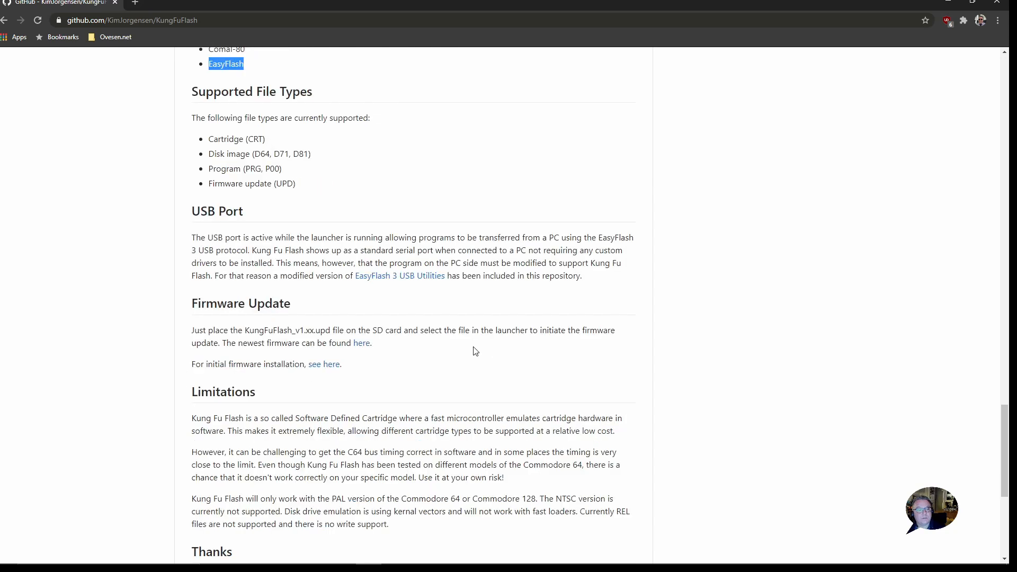
pyautogui.doubleClick(254, 303)
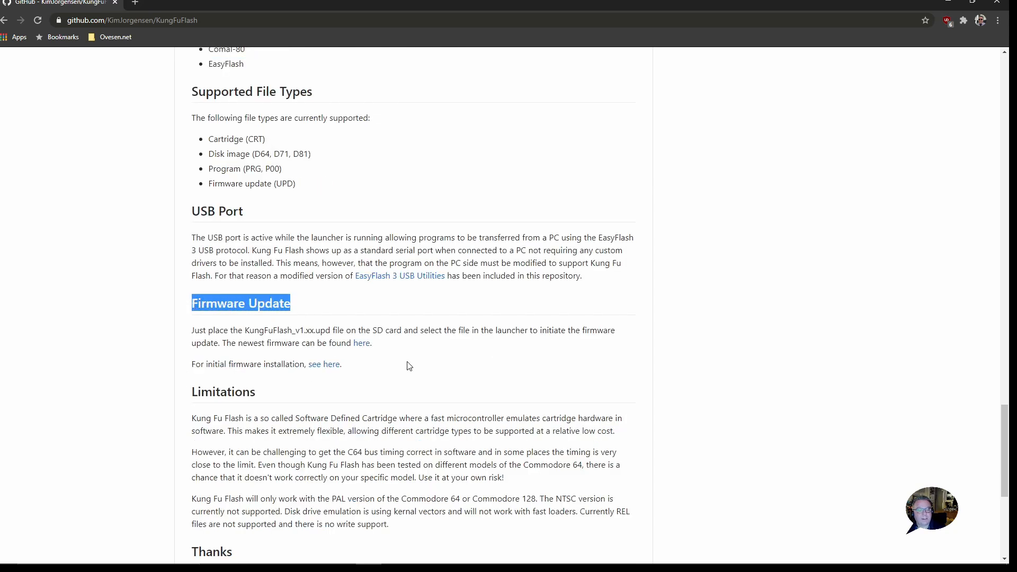
pyautogui.moveTo(433, 368)
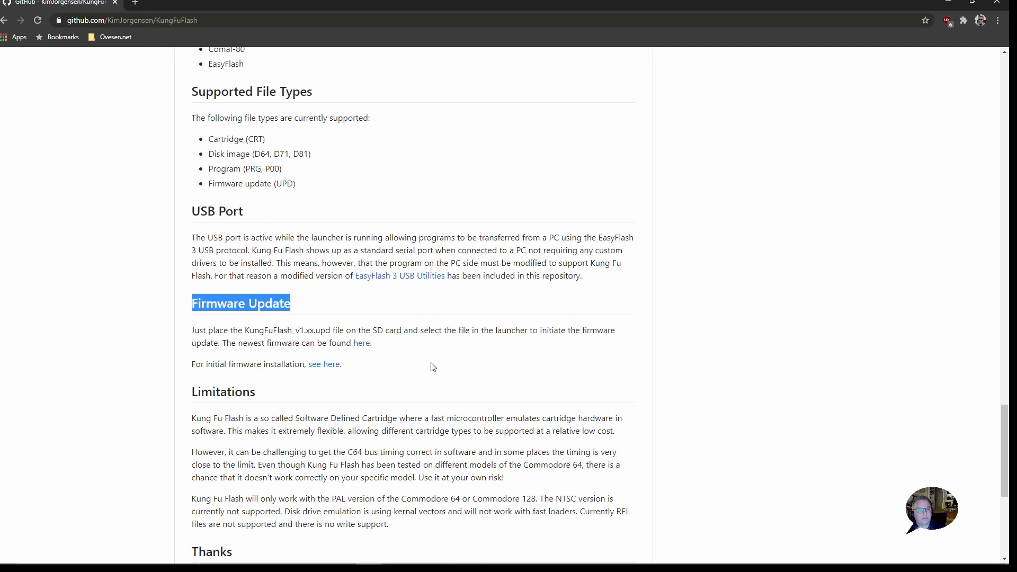
pyautogui.moveTo(447, 372)
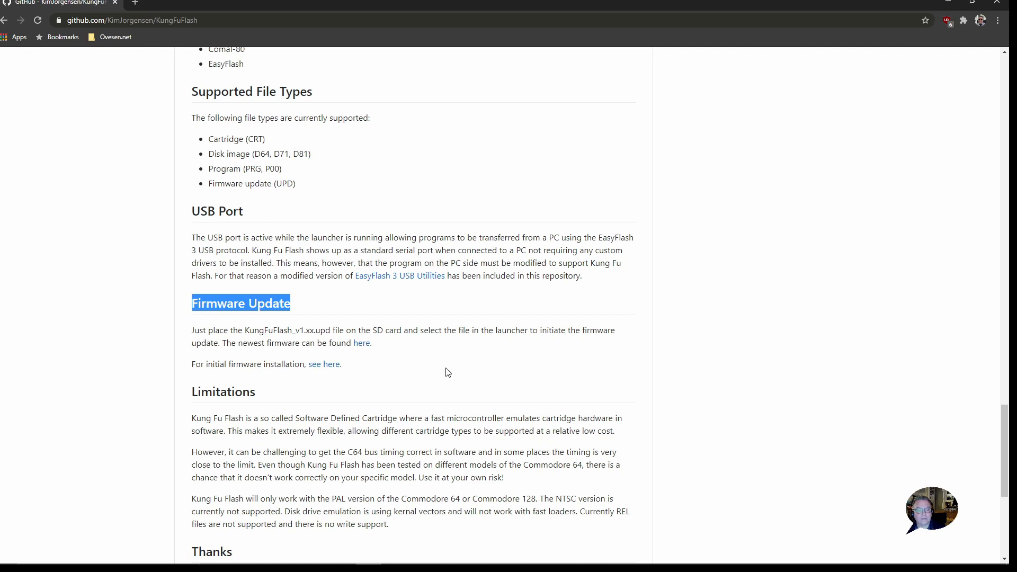
pyautogui.moveTo(416, 361)
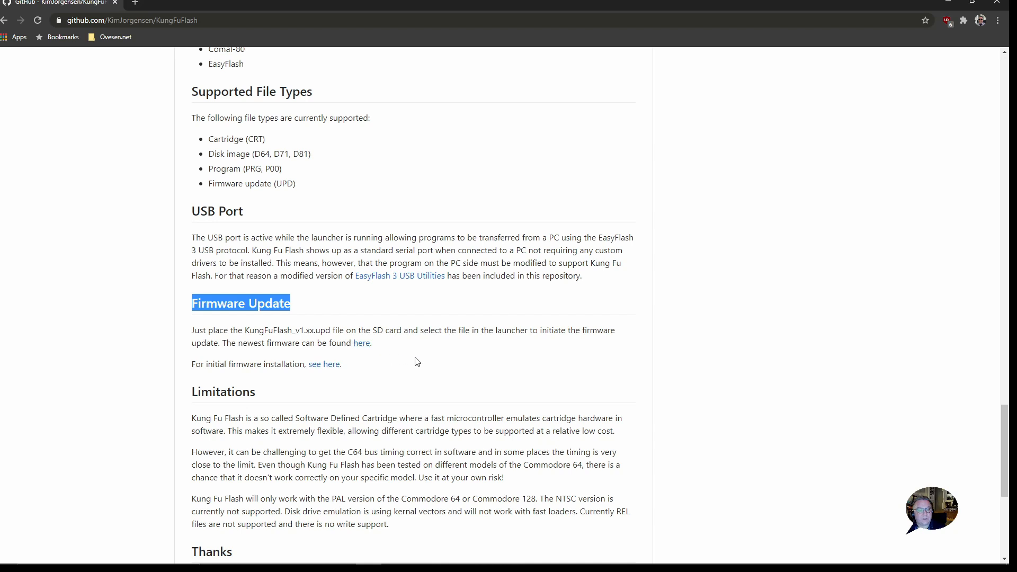
pyautogui.scroll(3)
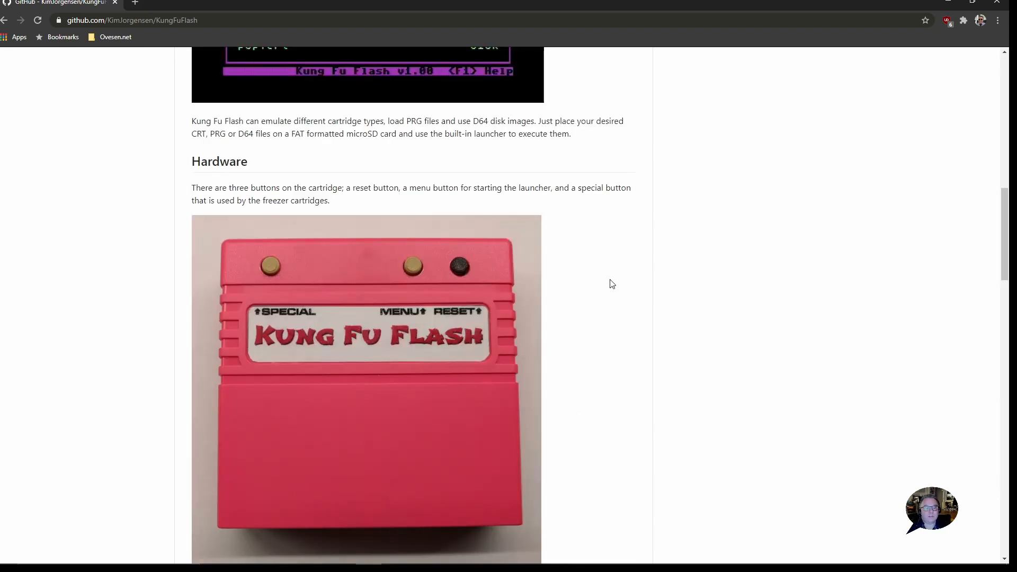
pyautogui.scroll(-3)
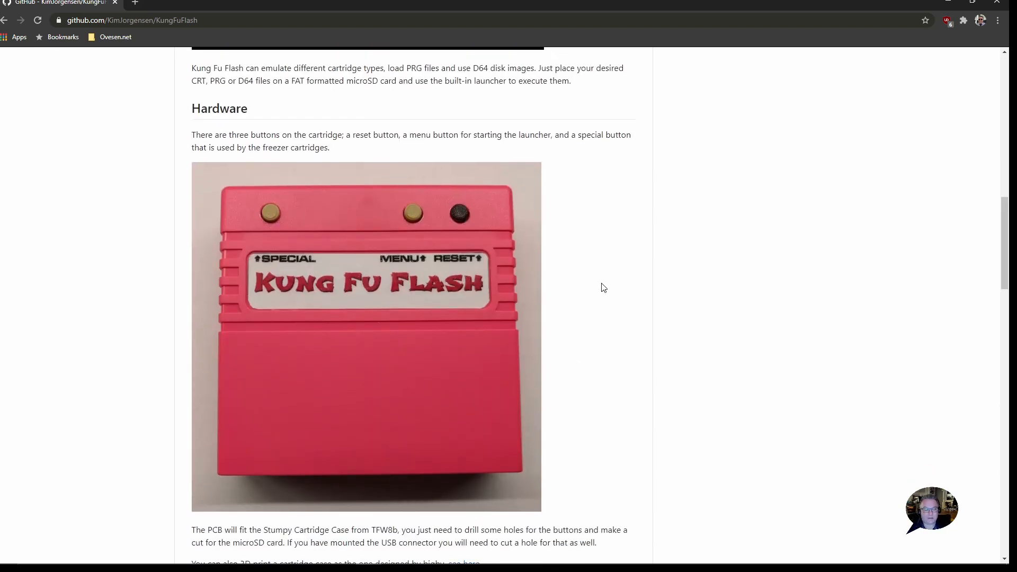
pyautogui.scroll(-3)
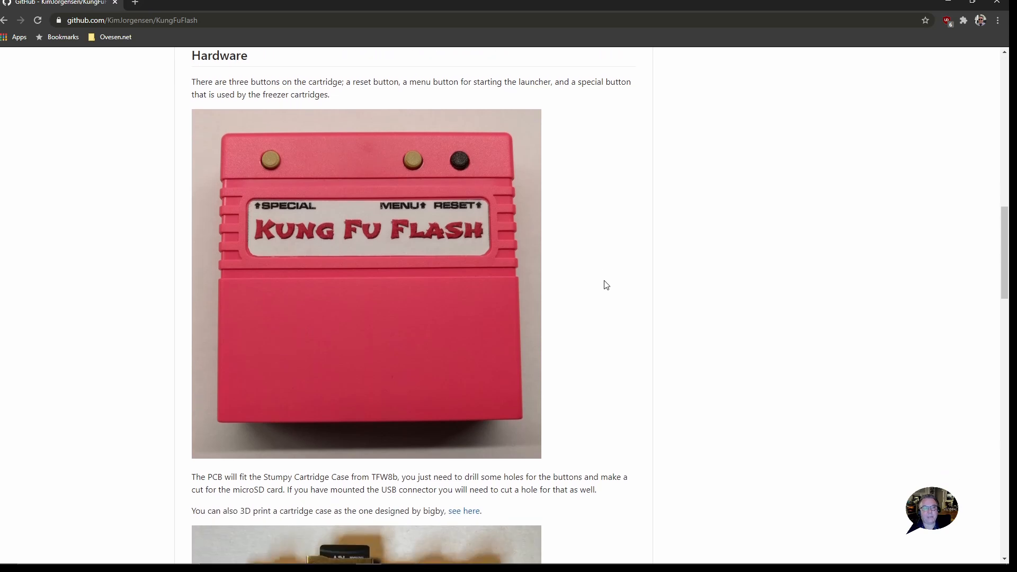
pyautogui.scroll(-3)
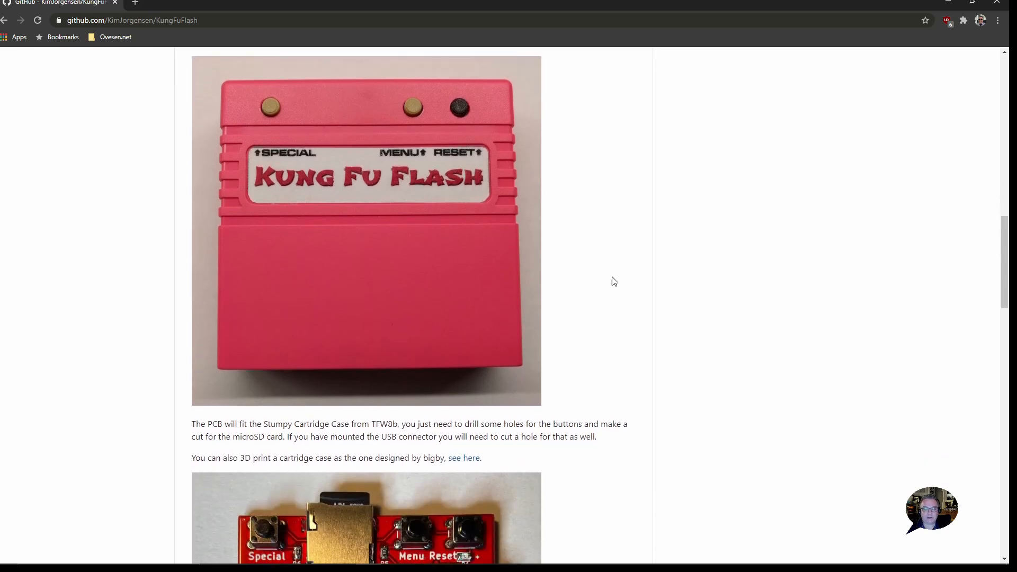
pyautogui.scroll(-3)
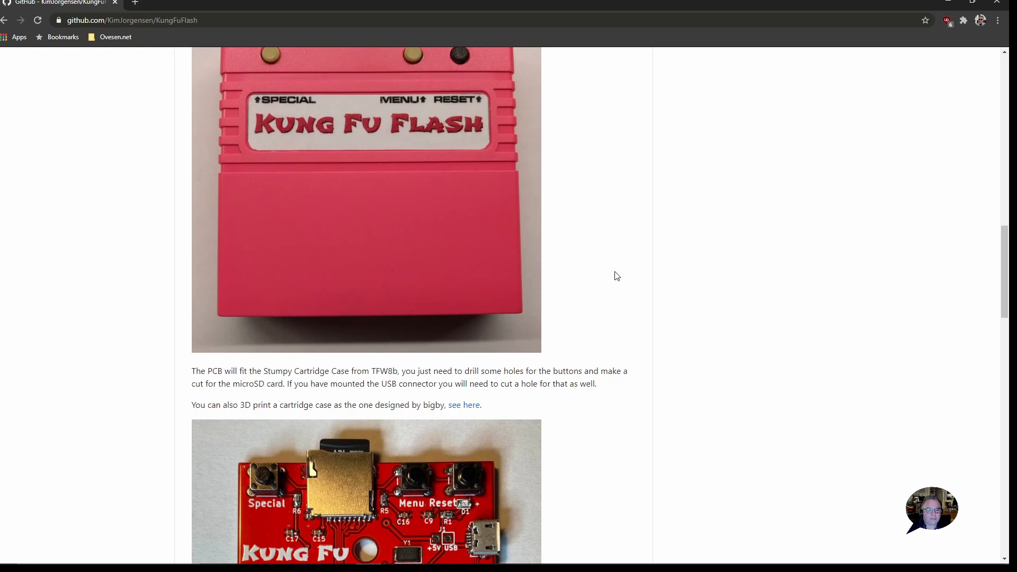
pyautogui.scroll(-3)
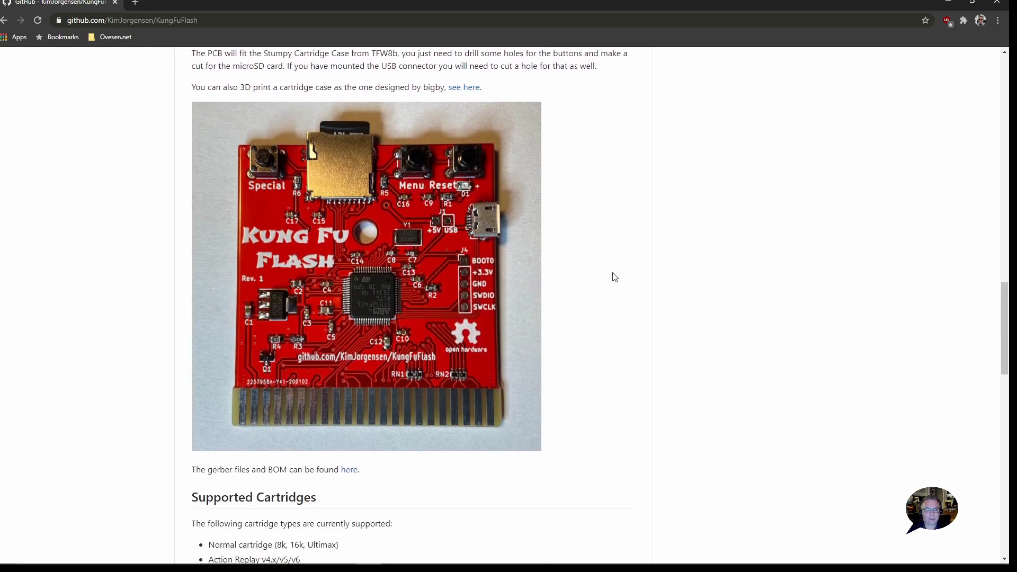
pyautogui.scroll(3)
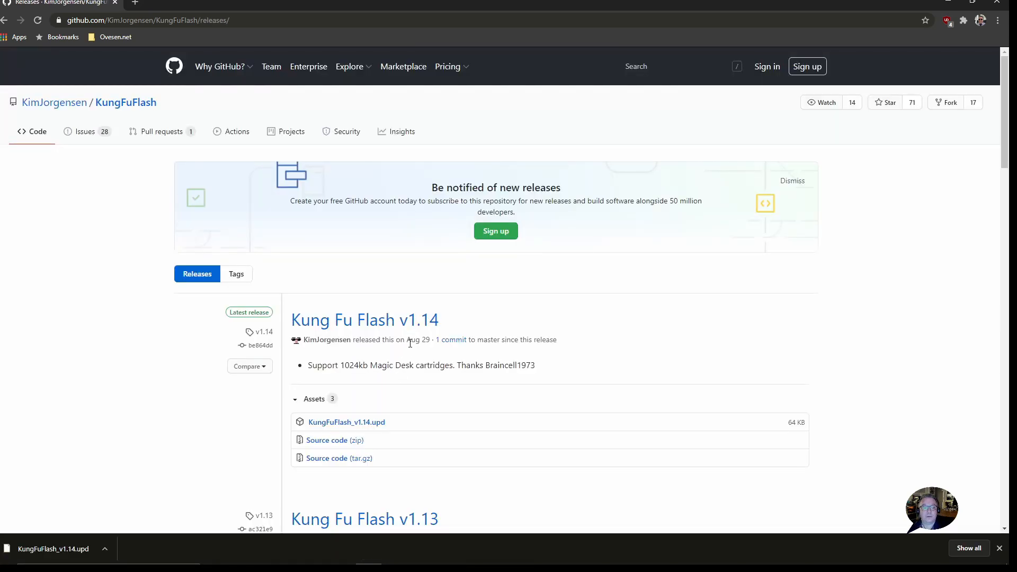
pyautogui.moveTo(417, 353)
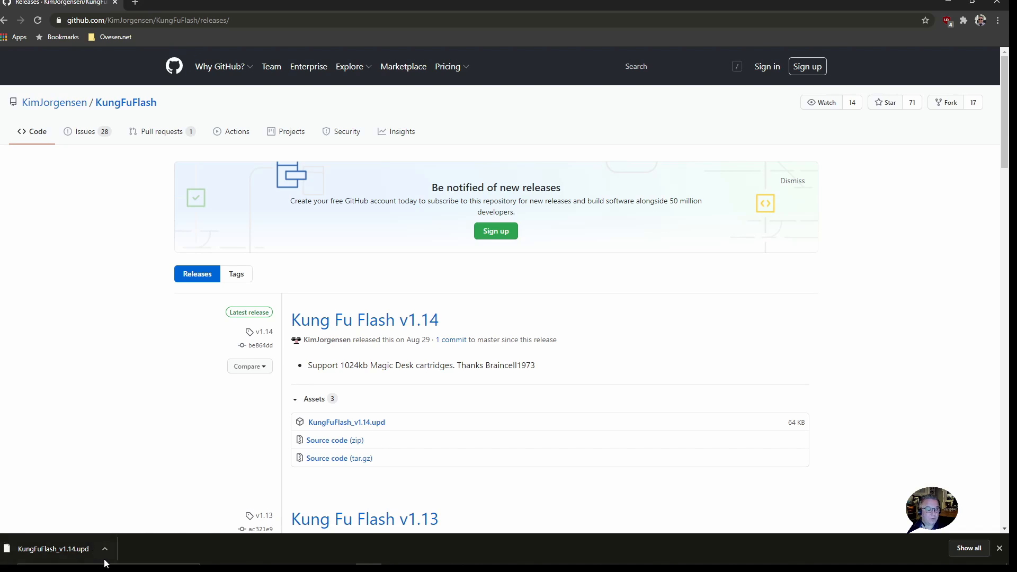
pyautogui.moveTo(606, 393)
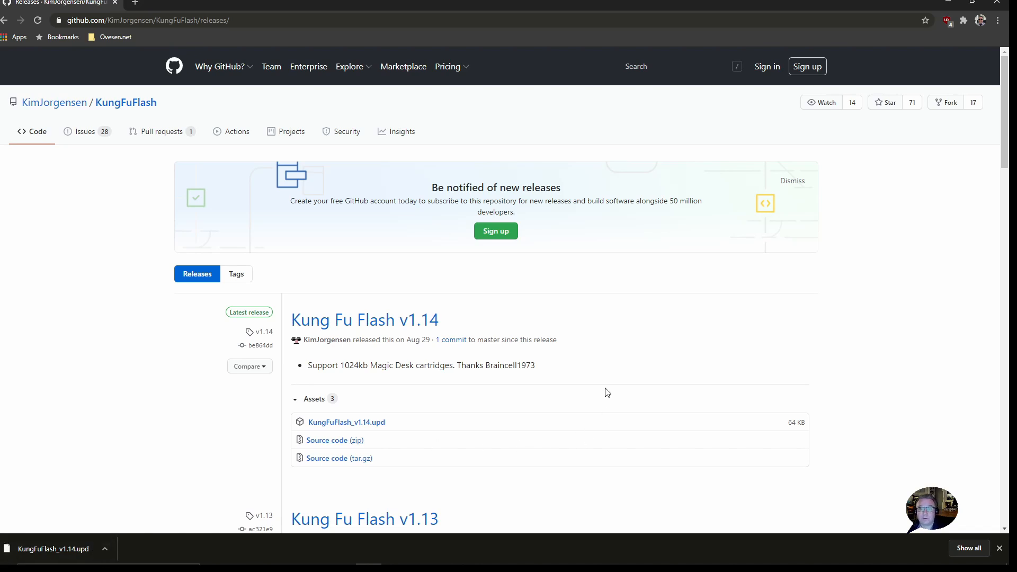
pyautogui.moveTo(489, 331)
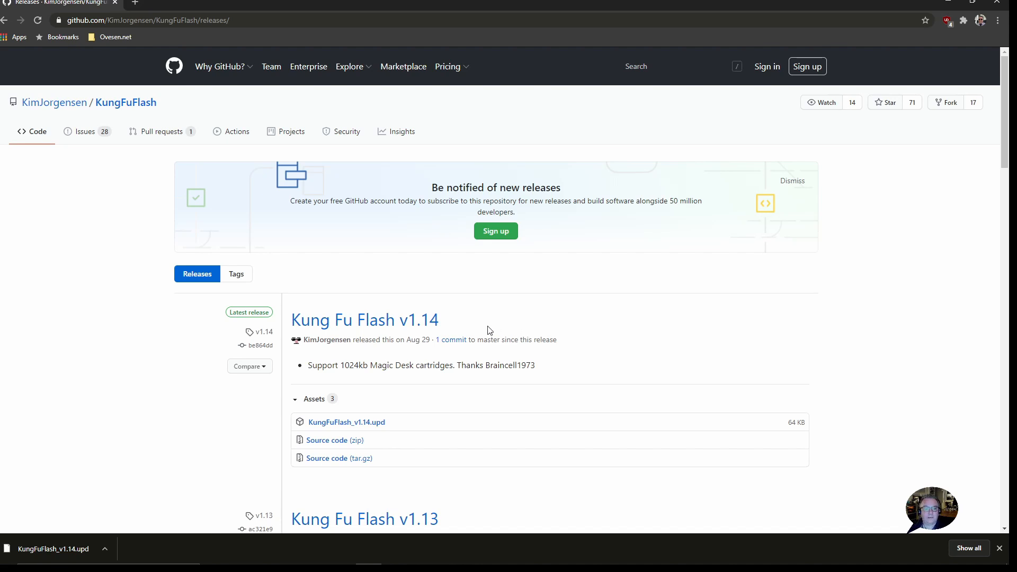
pyautogui.moveTo(460, 312)
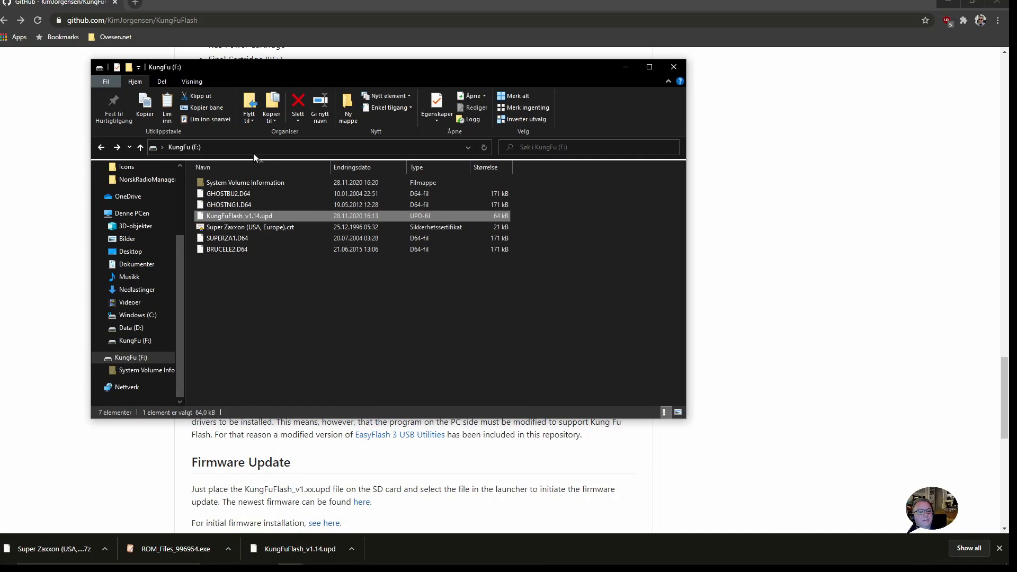
pyautogui.moveTo(256, 151)
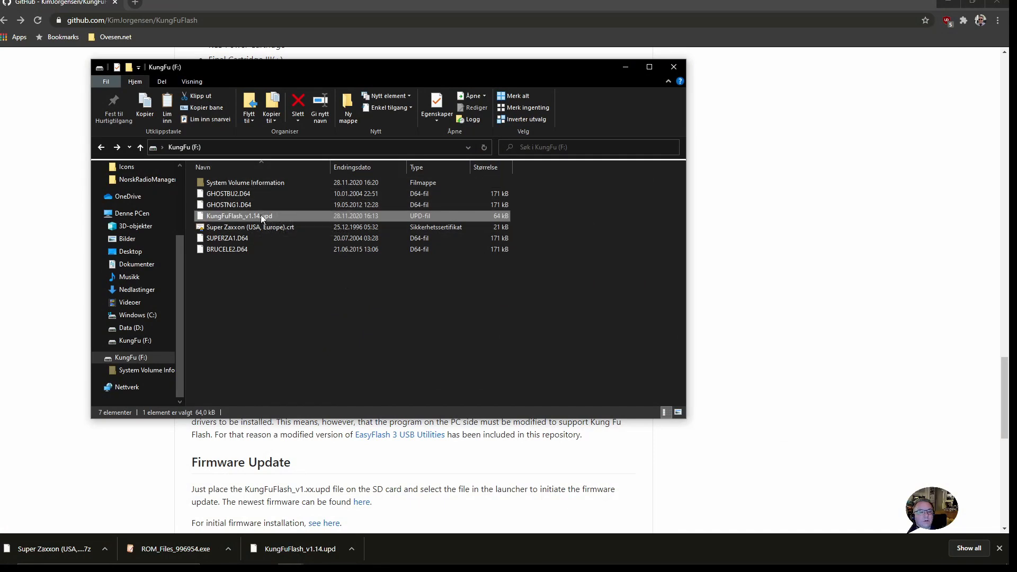
pyautogui.moveTo(317, 264)
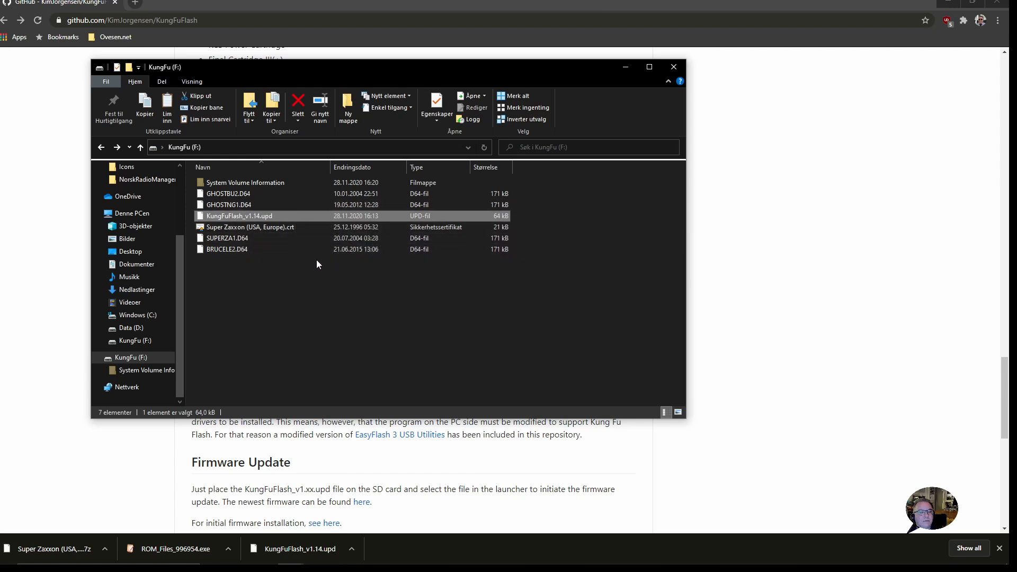
pyautogui.moveTo(335, 292)
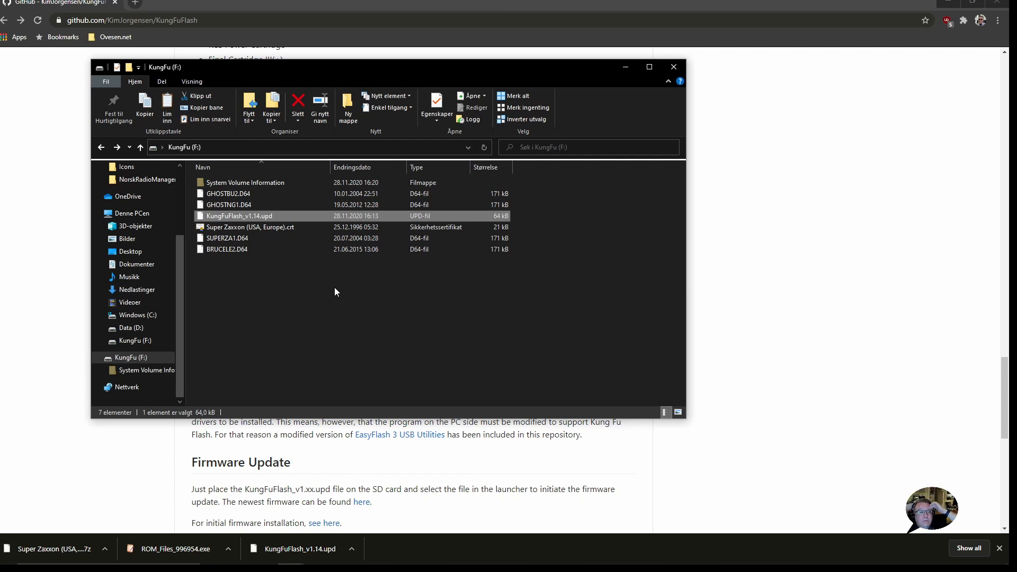
pyautogui.moveTo(353, 310)
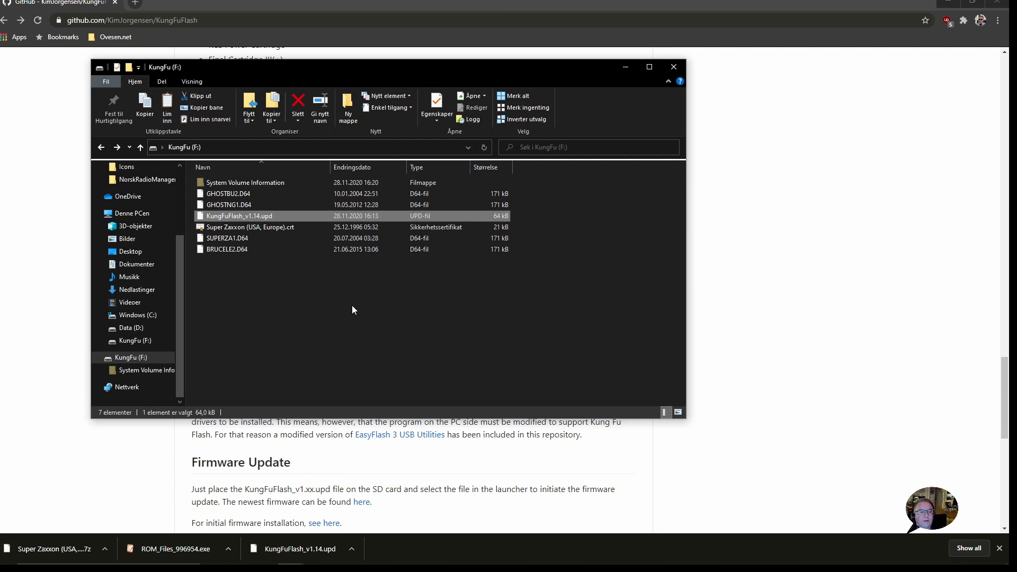
pyautogui.moveTo(343, 318)
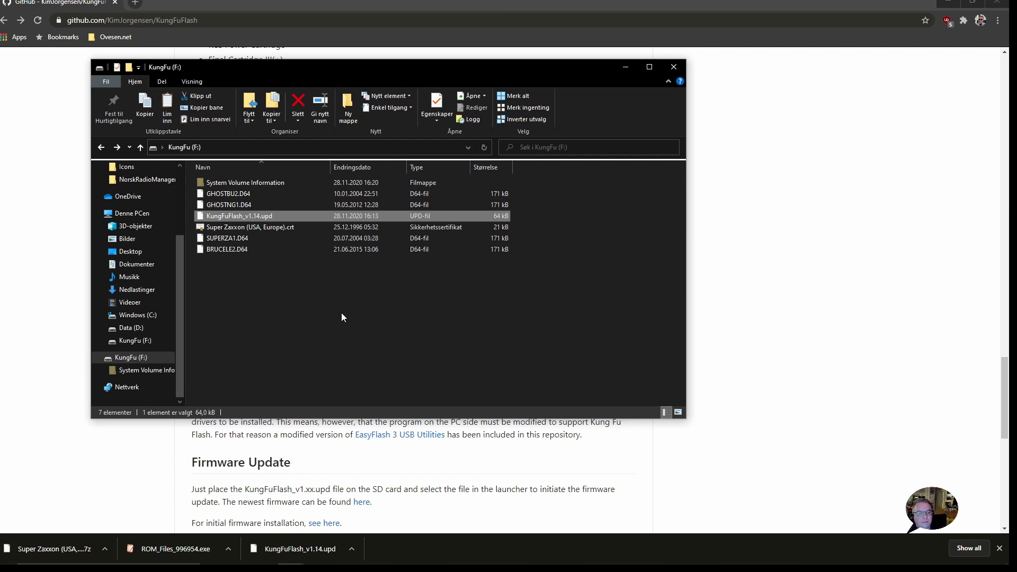